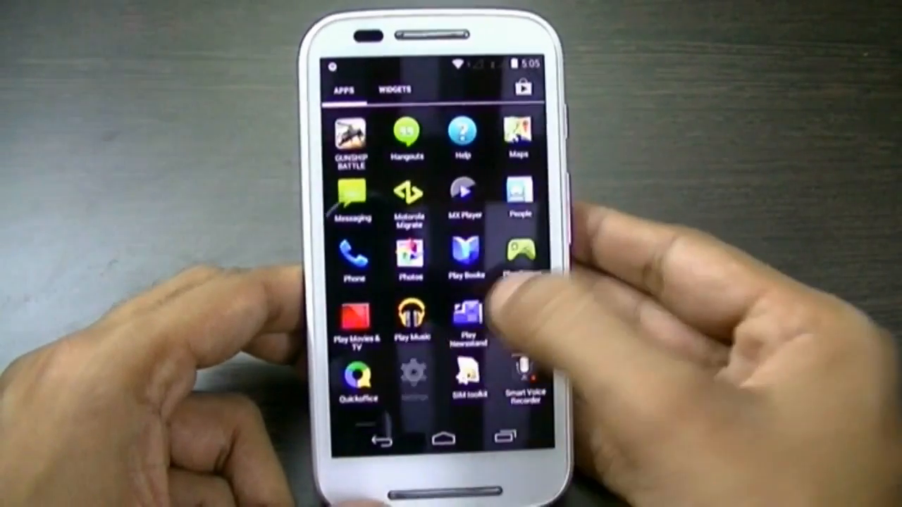
Unlock developer mode by tapping Build number under Settings > About phone
left_click(404, 382)
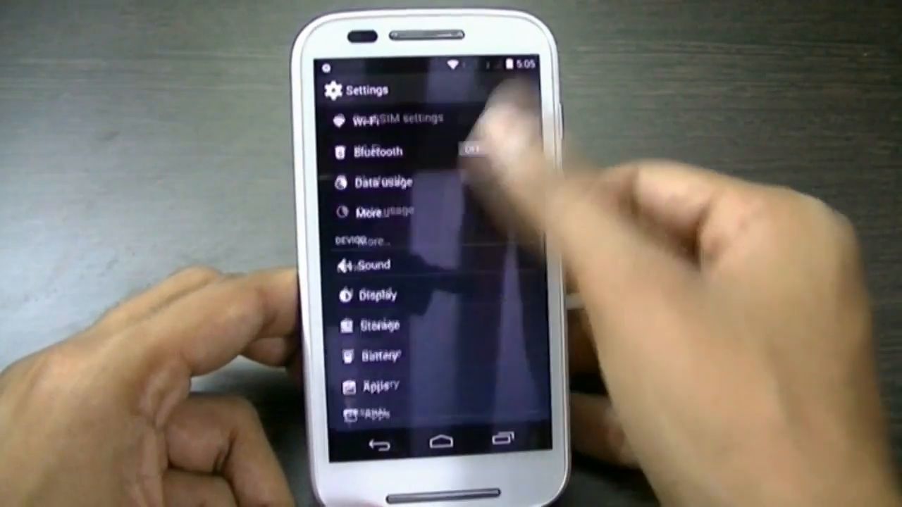
scroll("down", 3)
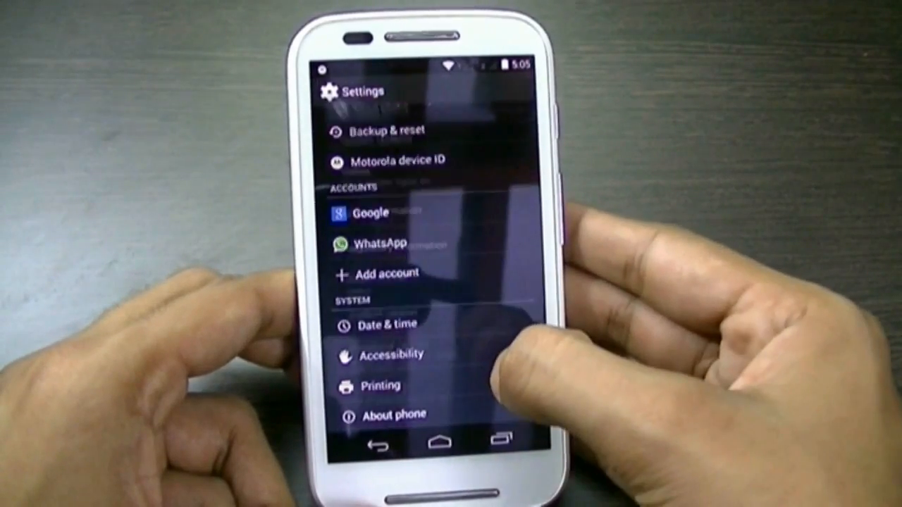
left_click(393, 412)
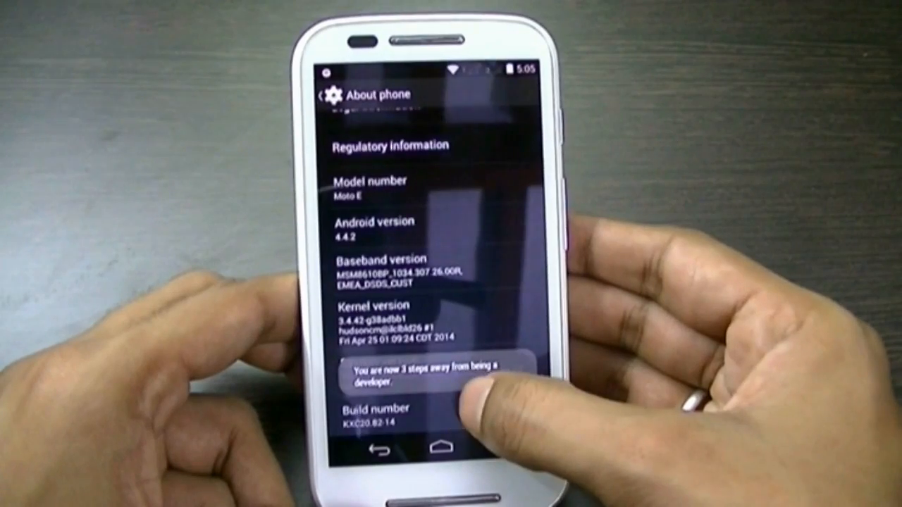
left_click(381, 423)
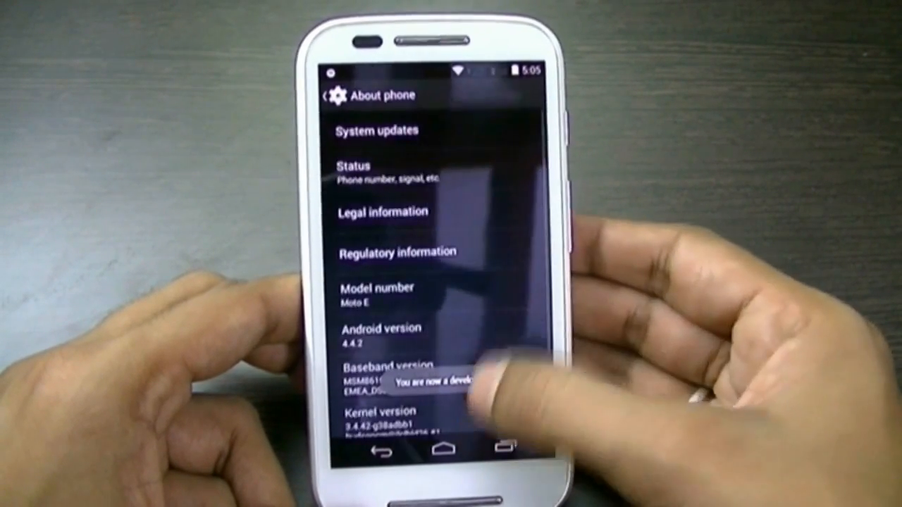
scroll("down", 3)
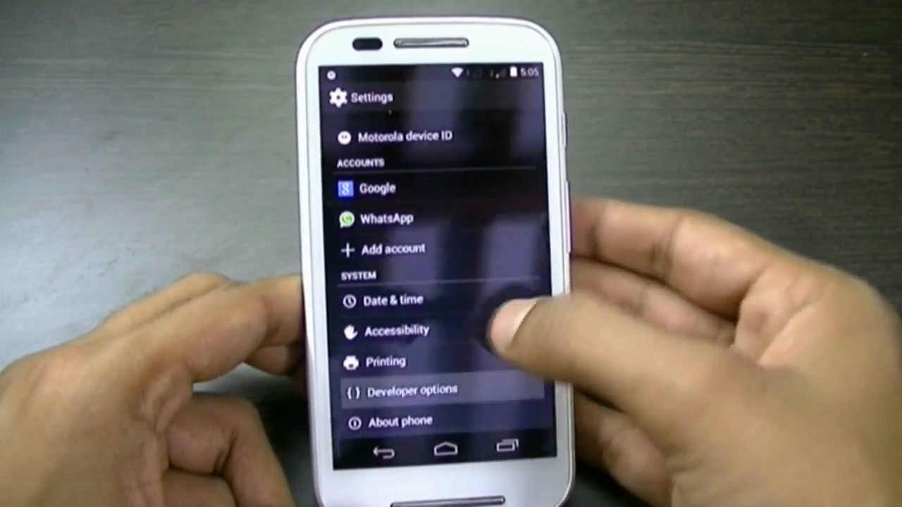
Open Developer options and scroll down to USB debugging
left_click(417, 389)
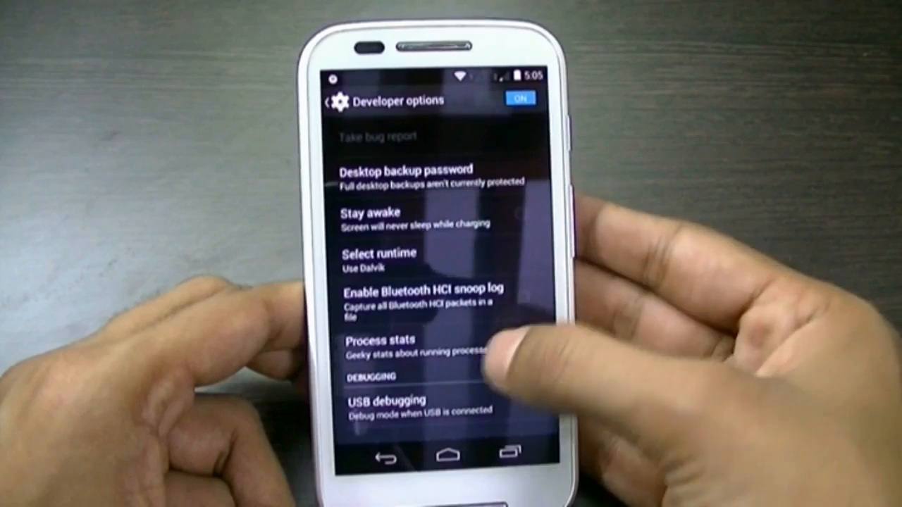
scroll("down", 3)
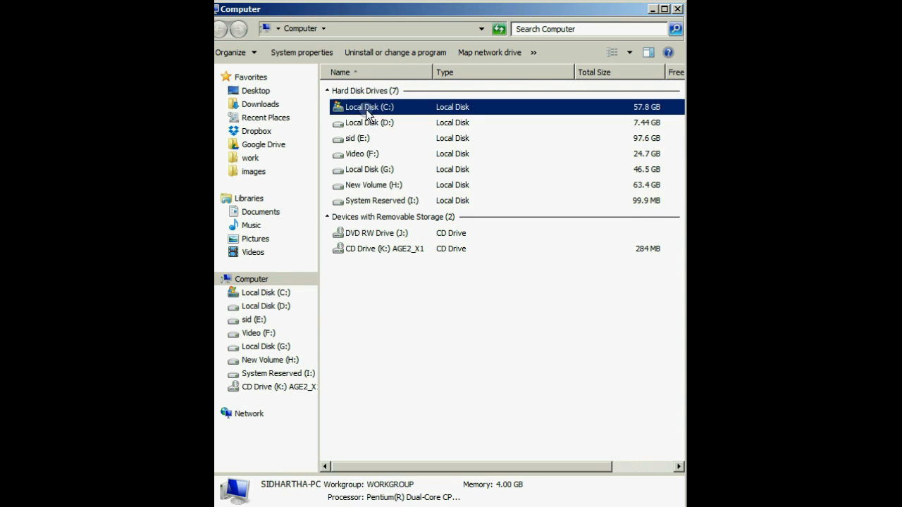
Browse to Local Disk (C:) > android dev > sdk in Explorer
double_click(369, 107)
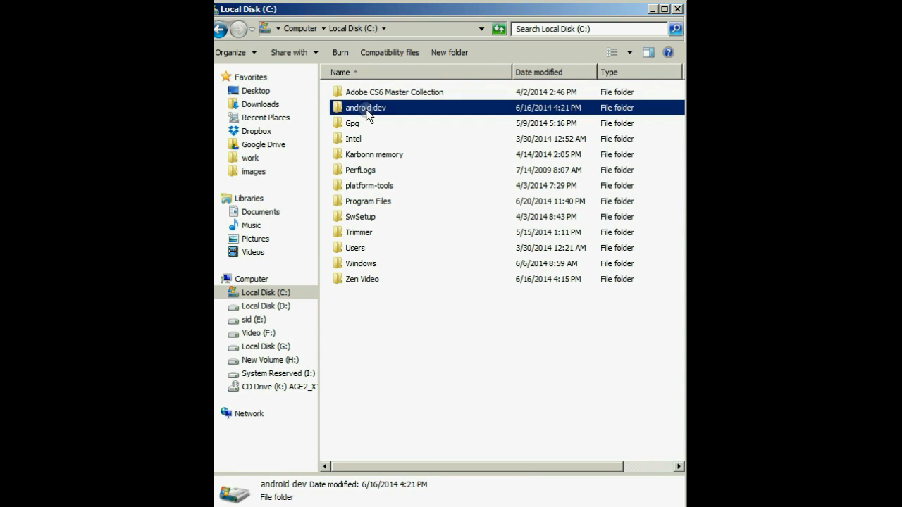
double_click(366, 107)
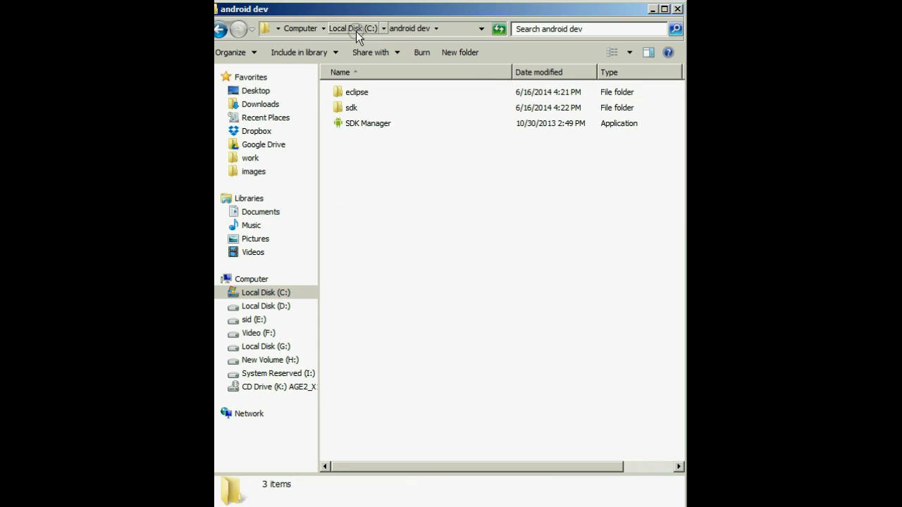
left_click(345, 28)
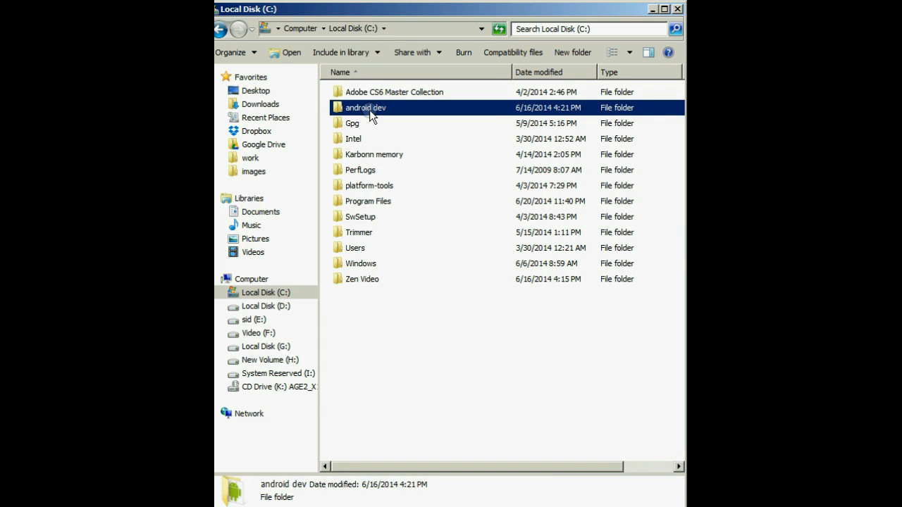
double_click(365, 107)
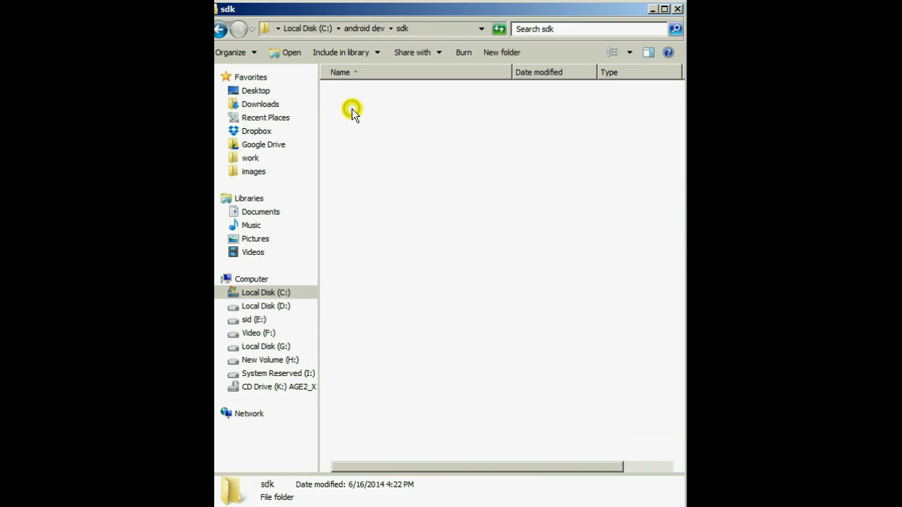
left_click(368, 138)
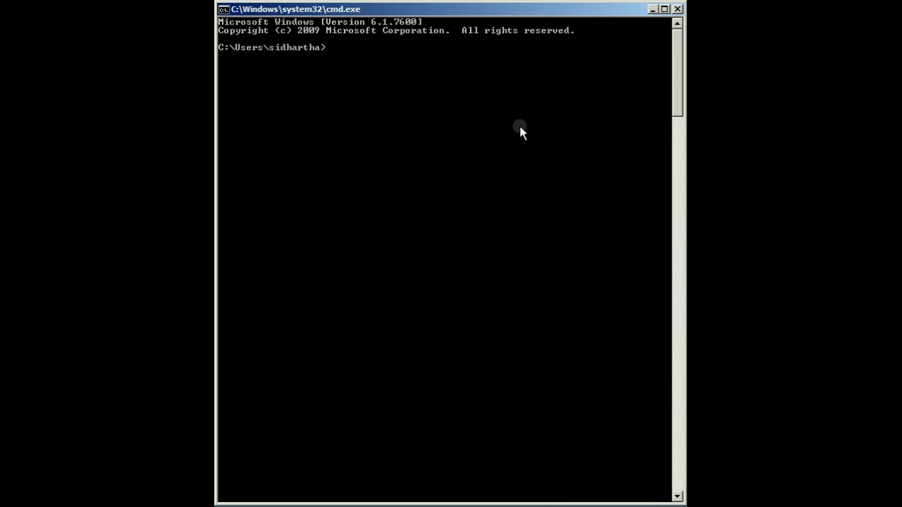
Move Command Prompt up to C:\android dev and into the sdk folder
type("cd ..")
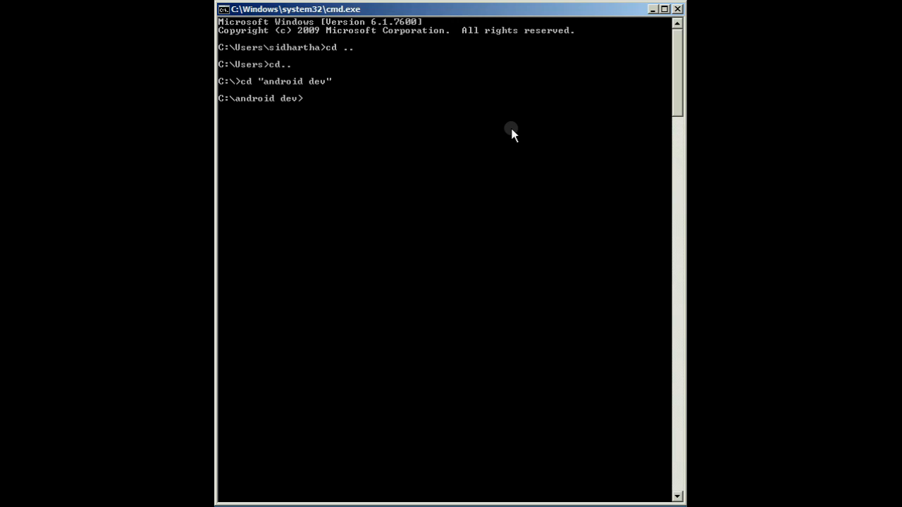
type("cd")
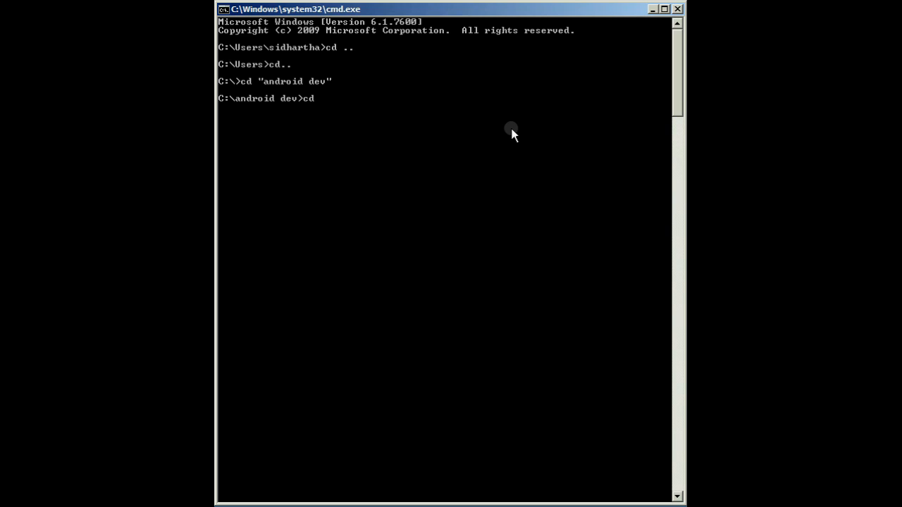
type("sdk")
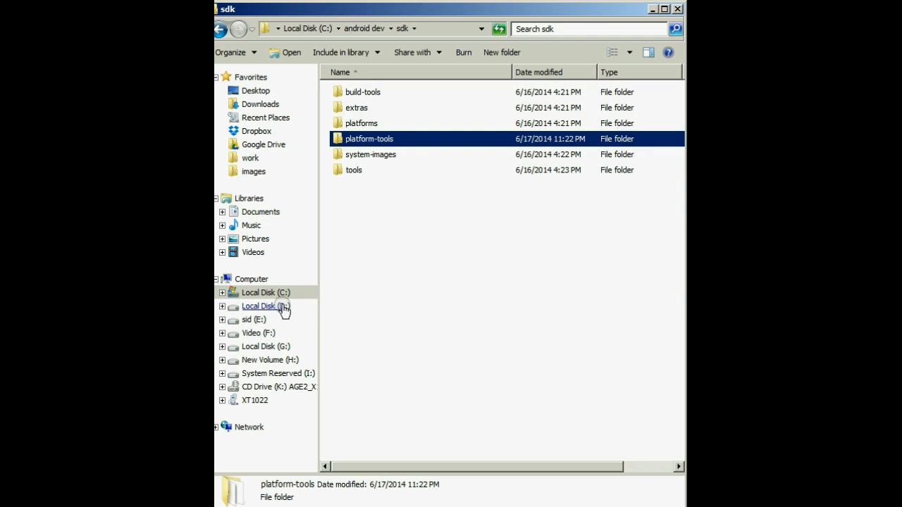
Copy the recovery image from D:\MOTO e root into C:\android dev\sdk\platform-tools
left_click(266, 306)
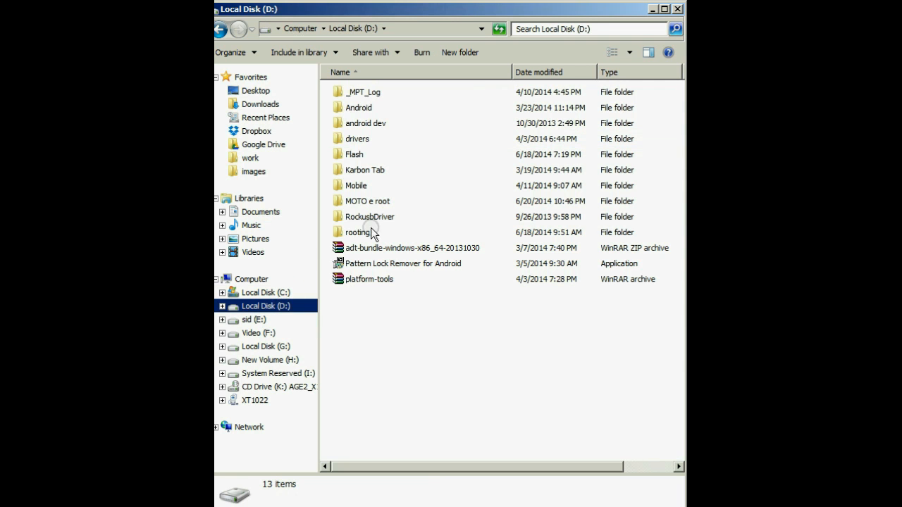
double_click(368, 201)
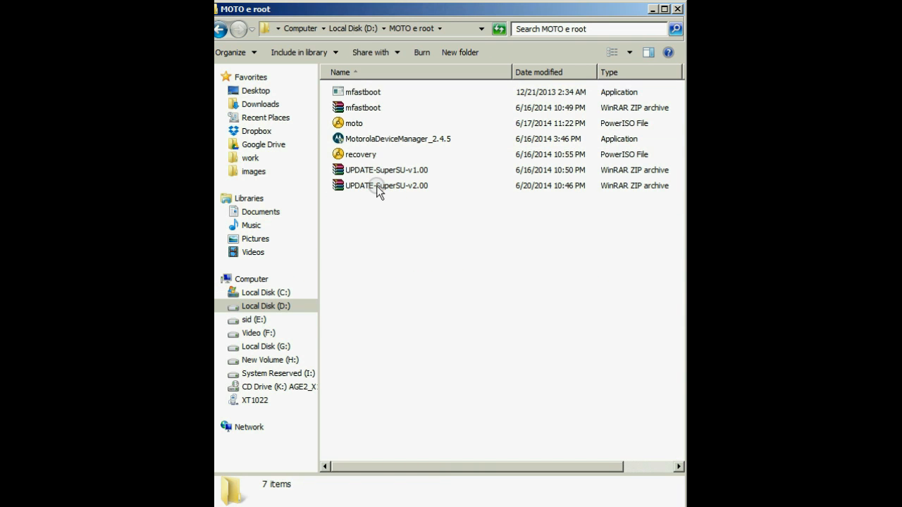
left_click(387, 186)
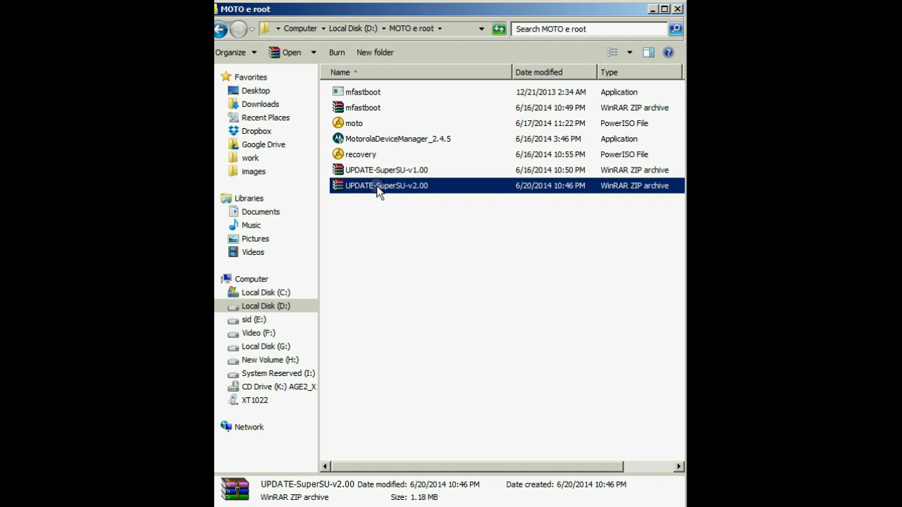
mouse_move(377, 162)
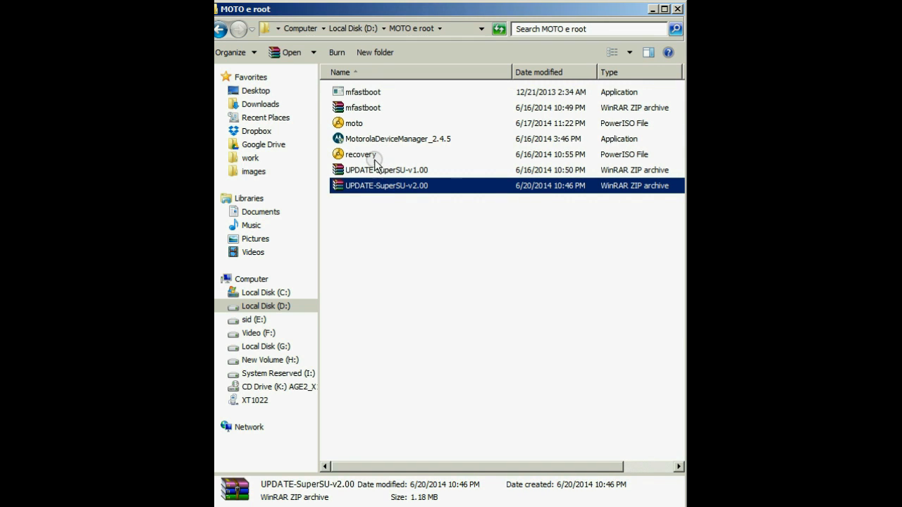
left_click(360, 154)
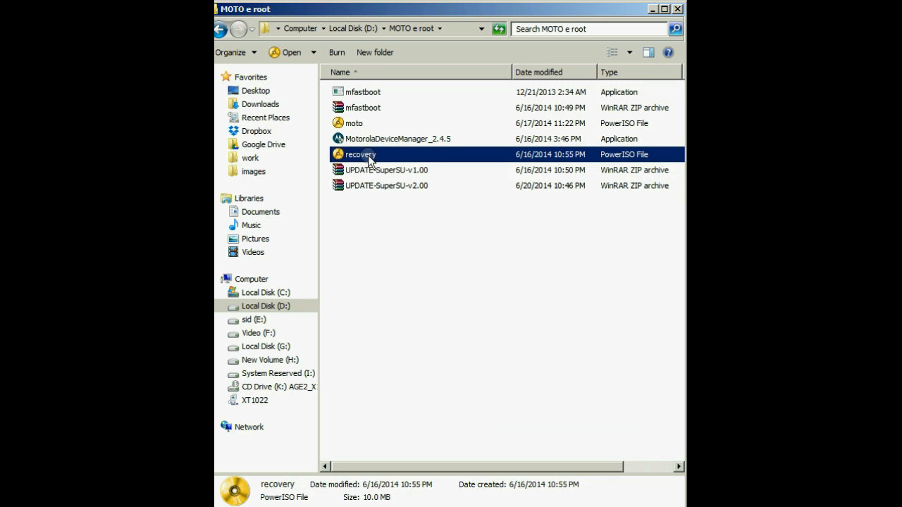
right_click(361, 155)
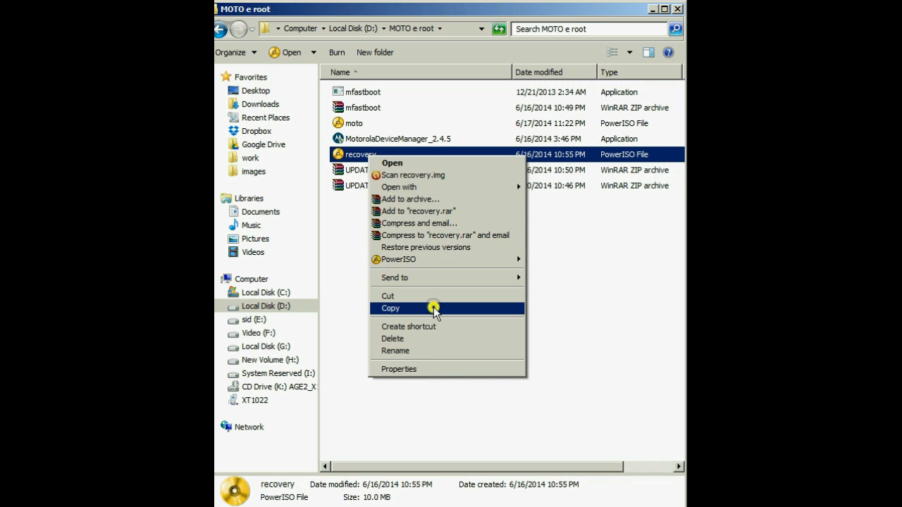
left_click(390, 308)
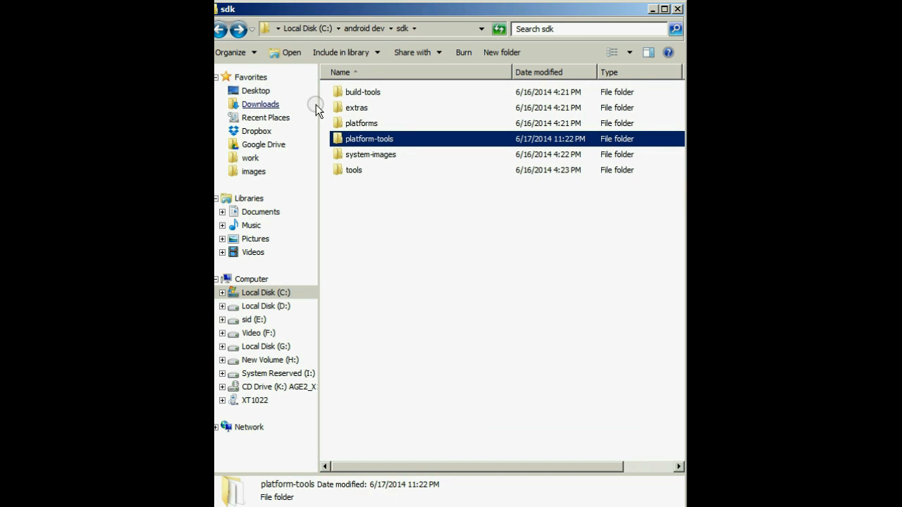
double_click(369, 139)
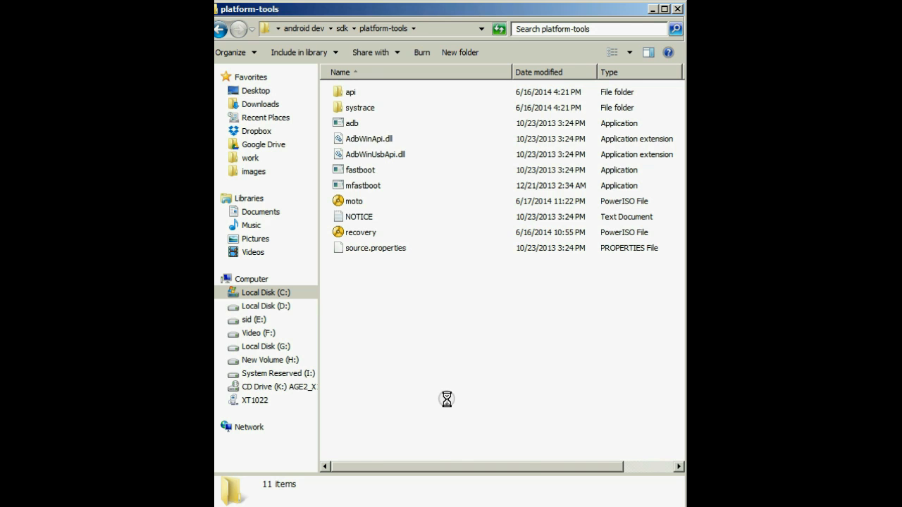
left_click(361, 232)
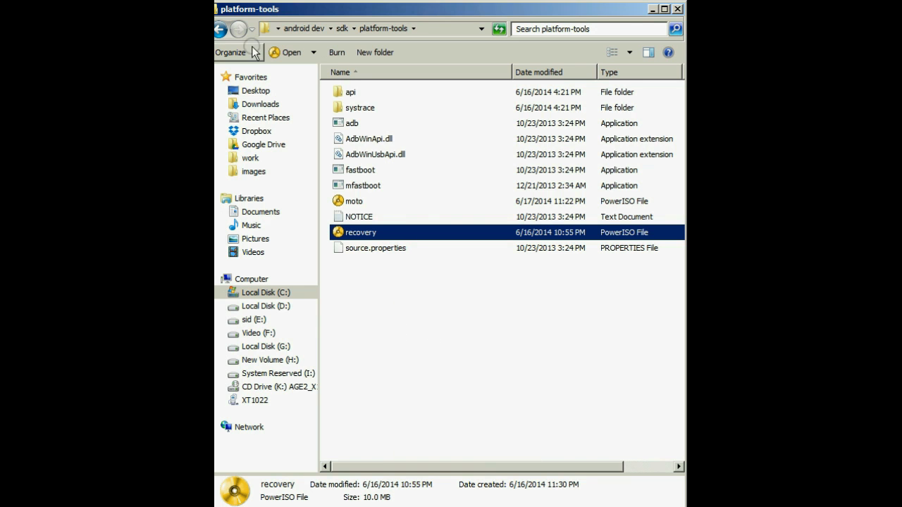
left_click(220, 29)
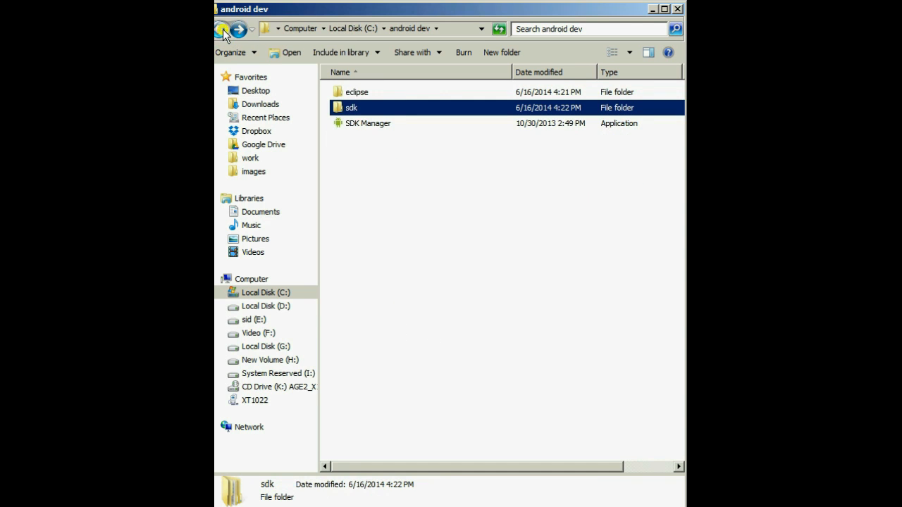
Copy UPDATE-SuperSU-v2.00 from D:\MOTO e root and paste it into phone internal storage
left_click(220, 29)
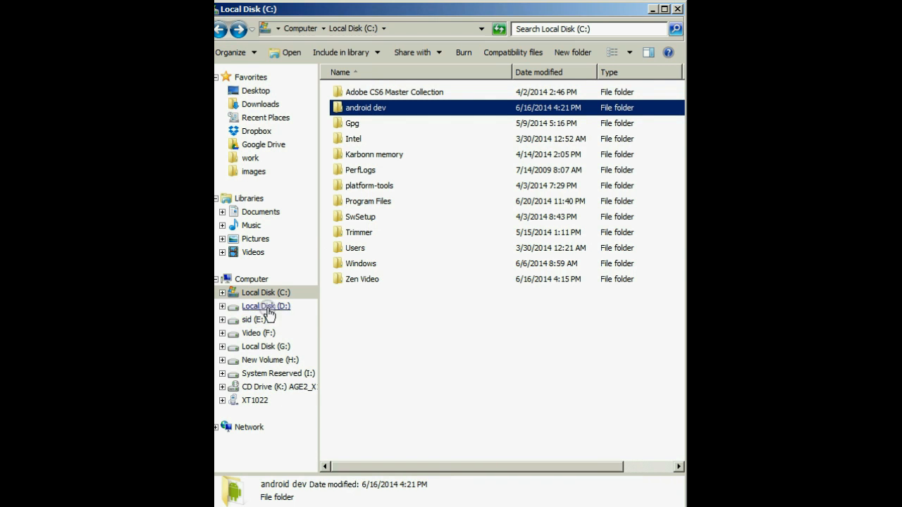
left_click(265, 306)
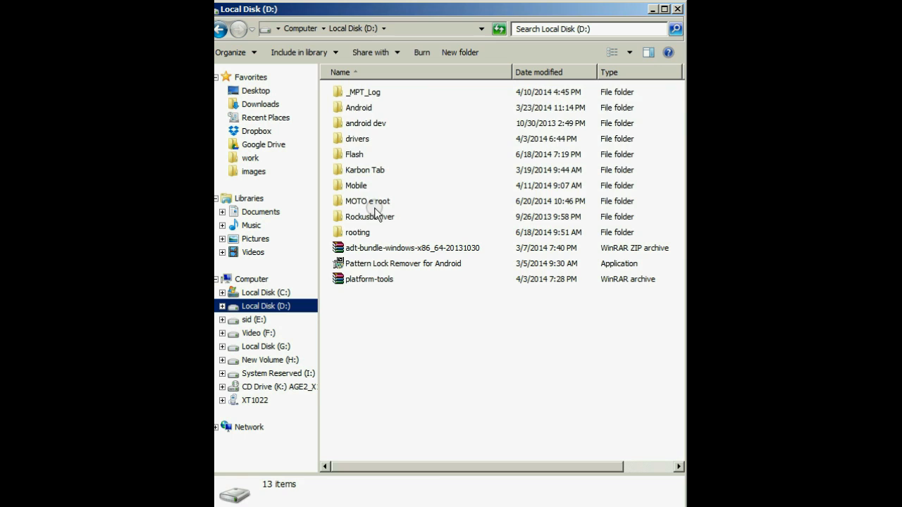
double_click(366, 200)
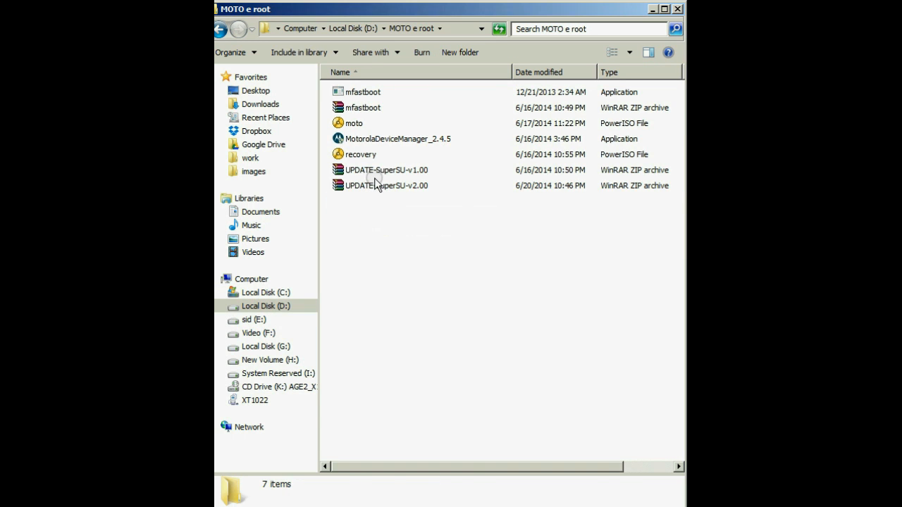
left_click(386, 185)
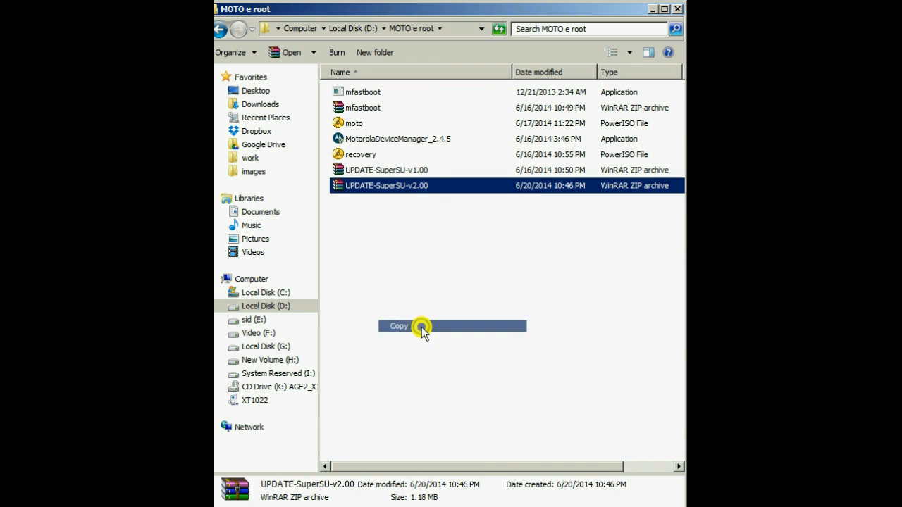
left_click(255, 399)
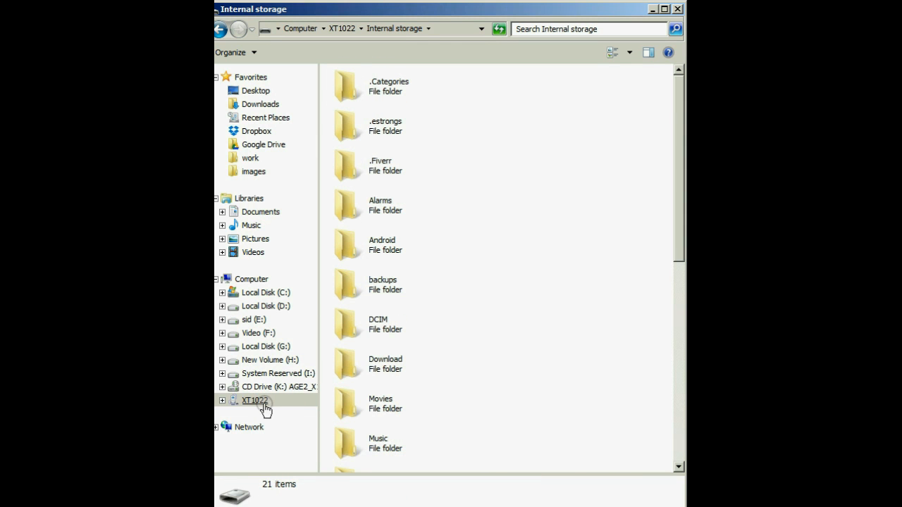
right_click(590, 311)
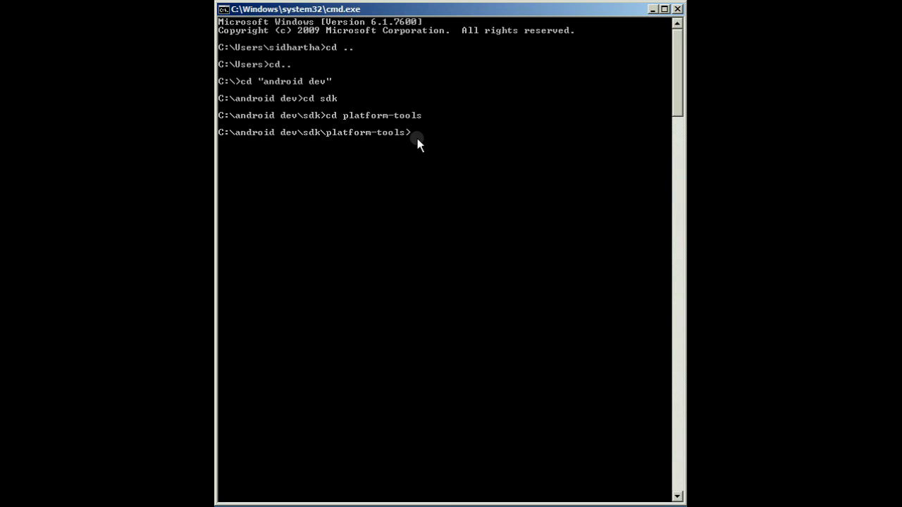
Run adb reboot bootloader, re-entering it after the device reports unauthorized
type("adb re")
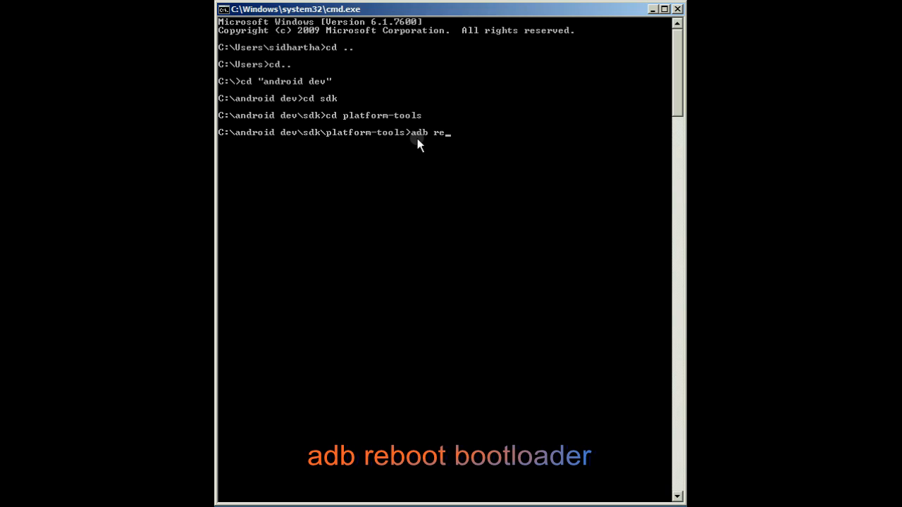
type("boot")
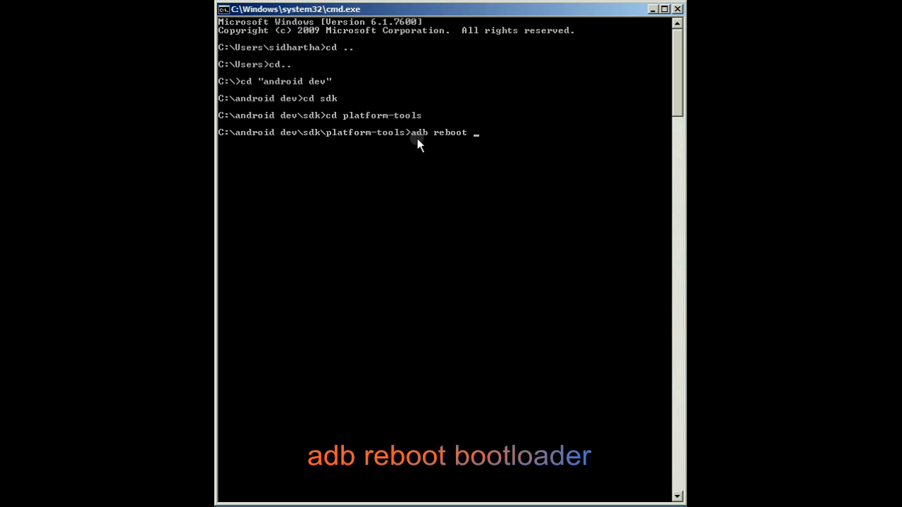
type("bootloader")
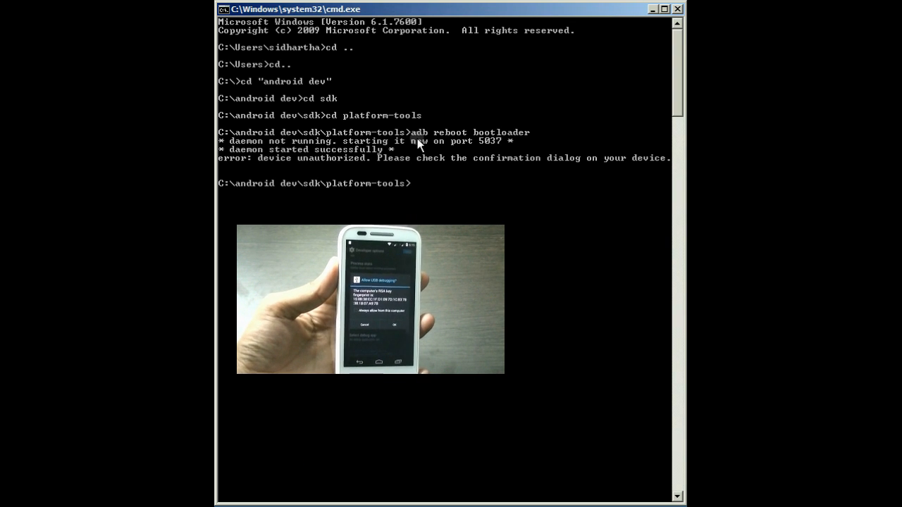
type("adb reboot bootloader")
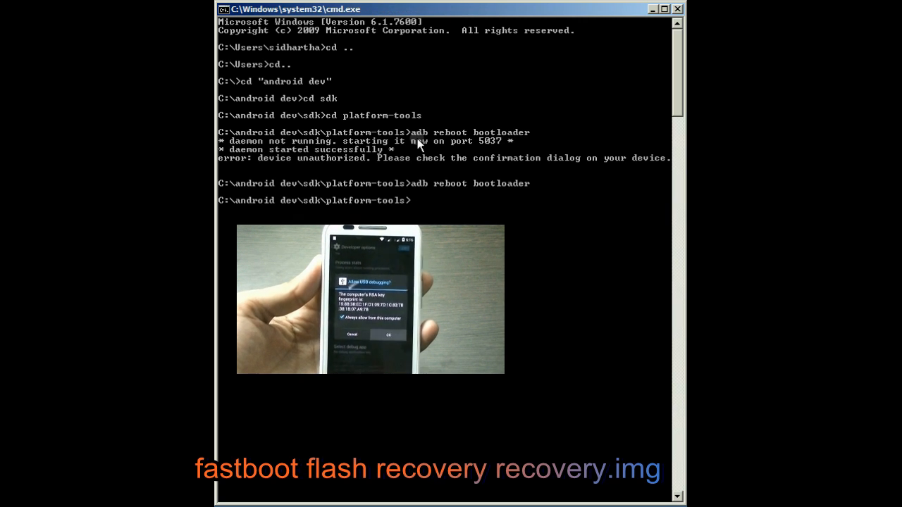
Flash recovery.img to the recovery partition with fastboot flash recovery
type("fastboot")
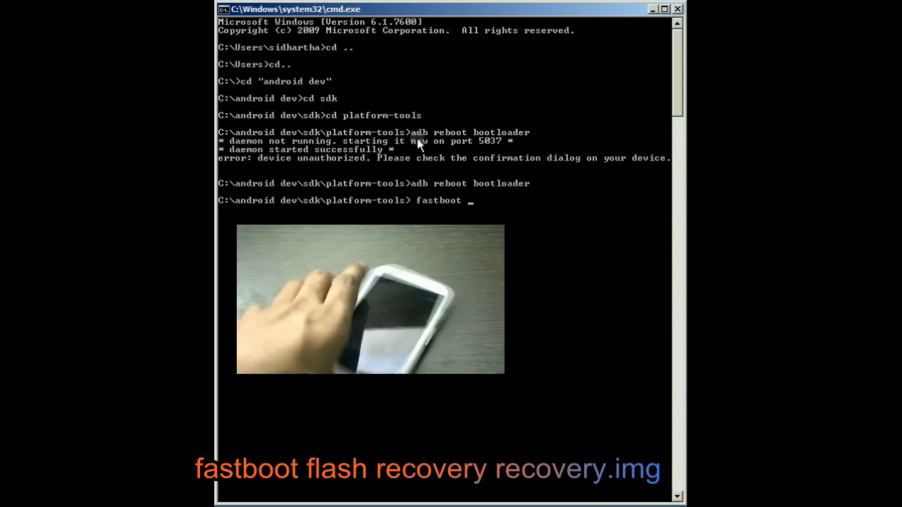
type("flash")
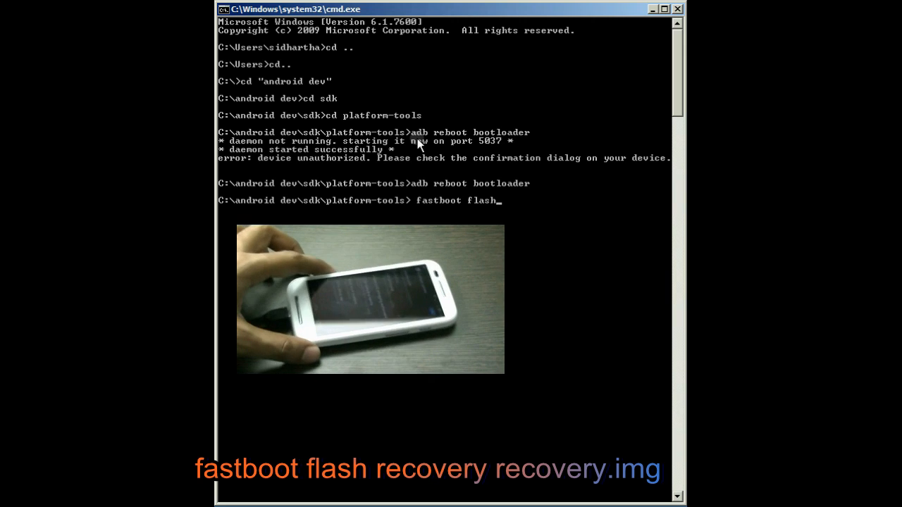
type("recovery")
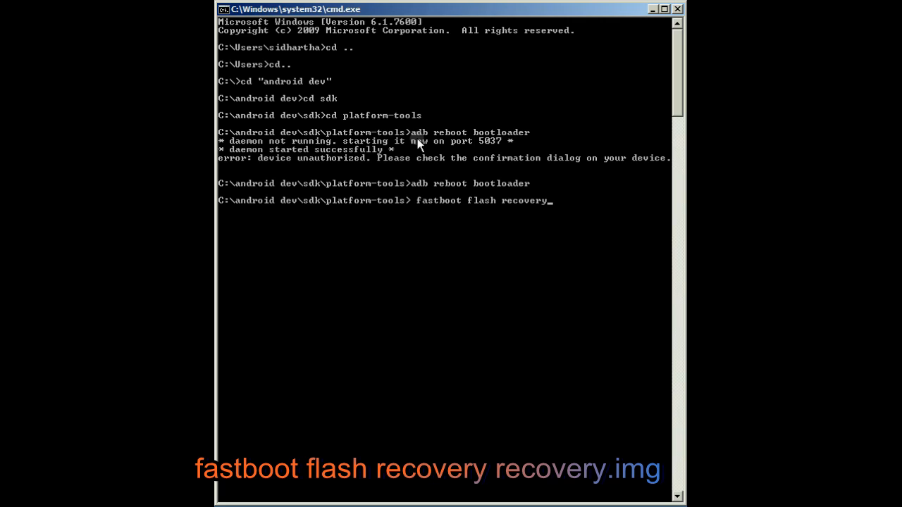
type("recovery.")
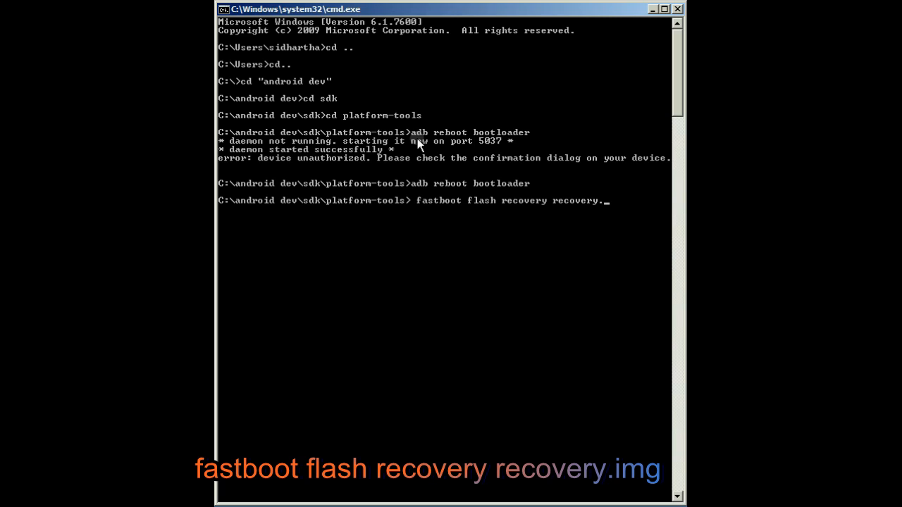
type("img")
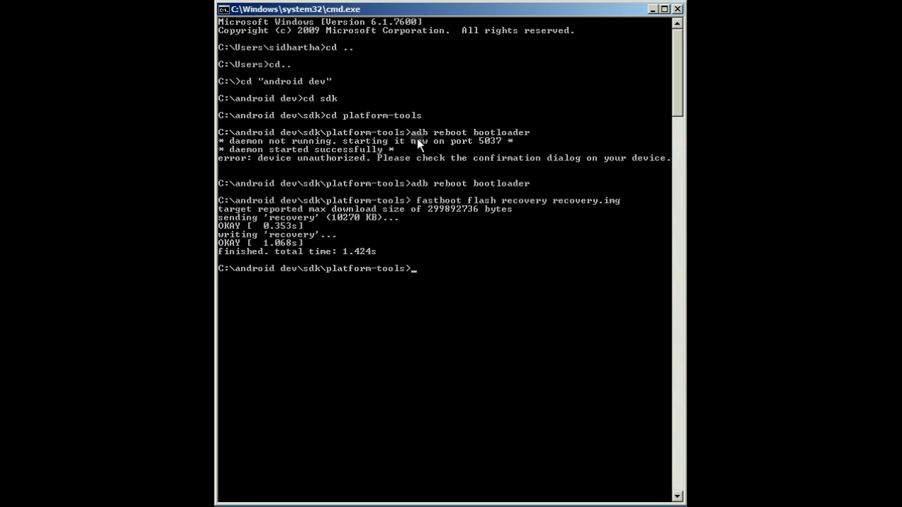
type("fastboot re")
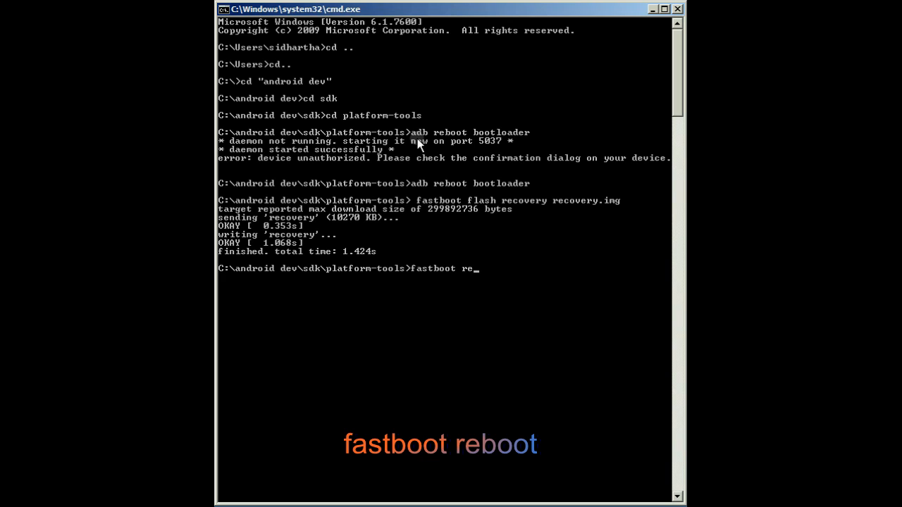
Reboot the phone with fastboot reboot, then enter adb reboot recovery
type("boot")
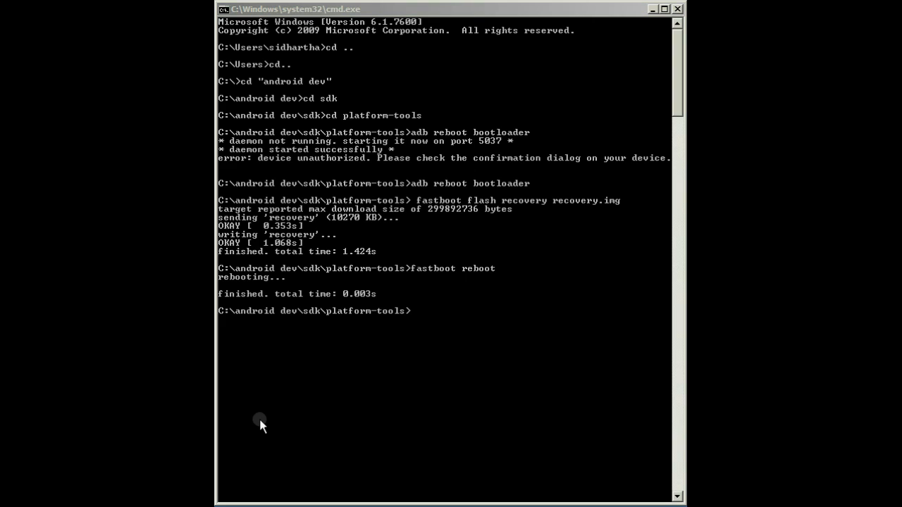
type("a")
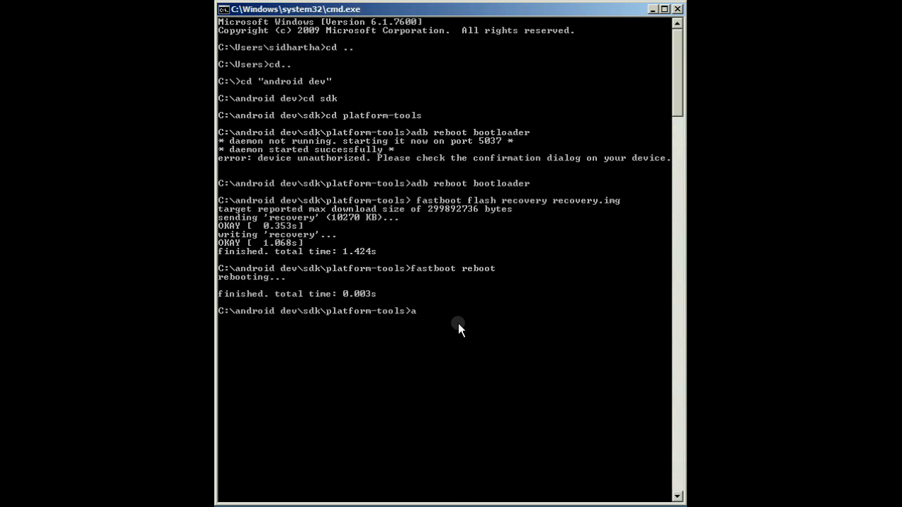
type("db reboot")
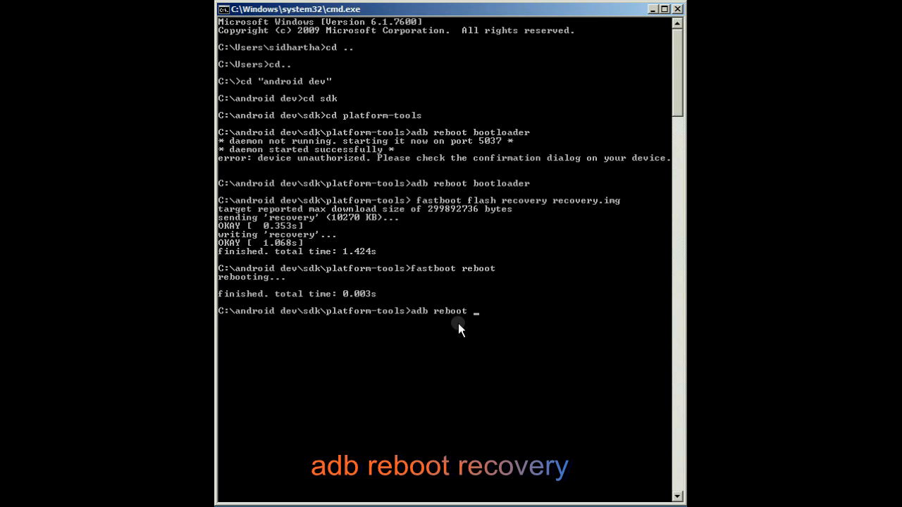
type("recov")
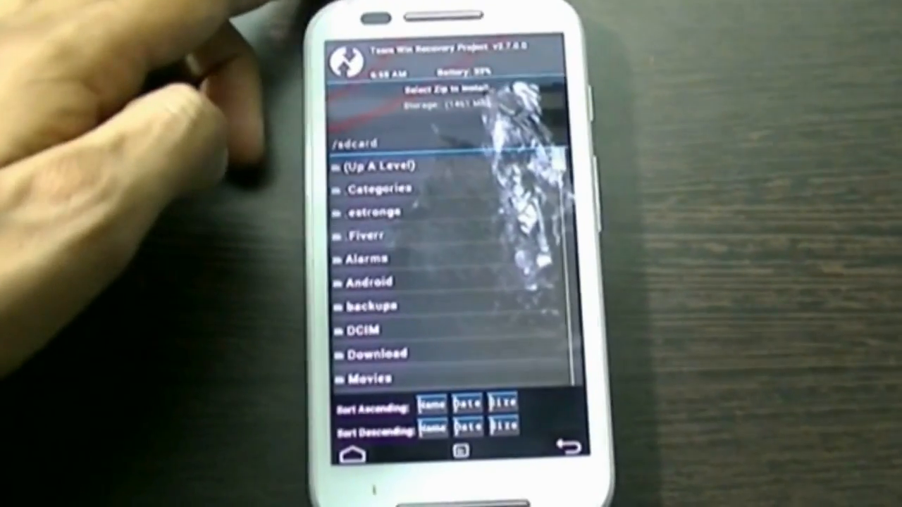
Install the UPDATE-SuperSU zip from /sdcard in TWRP and reboot the system
scroll("down", 3)
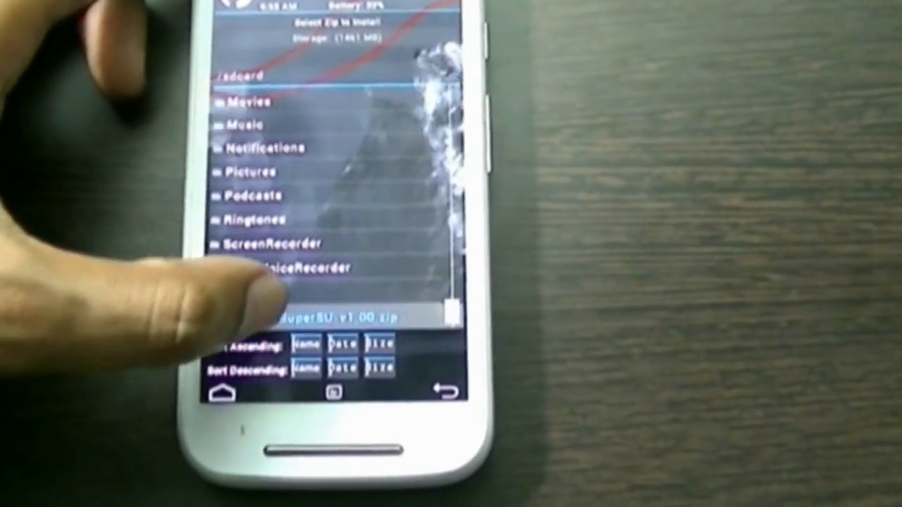
left_click(331, 315)
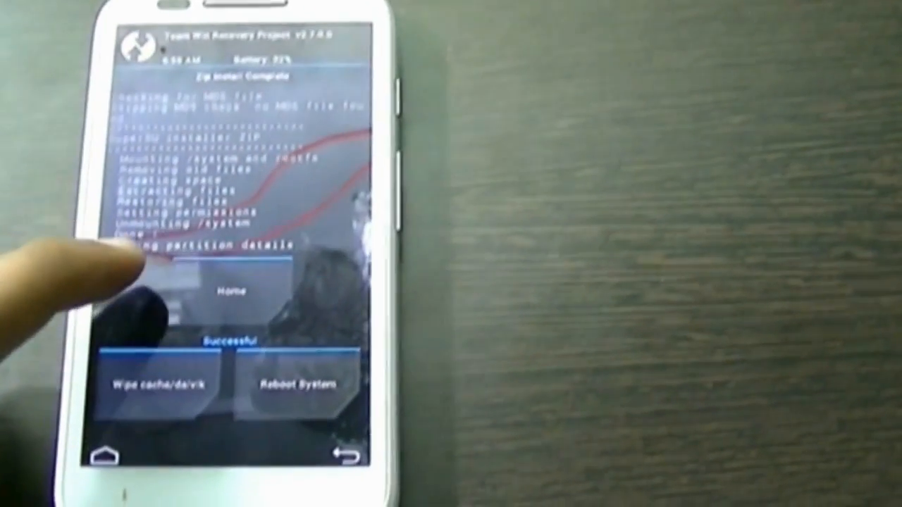
left_click(227, 289)
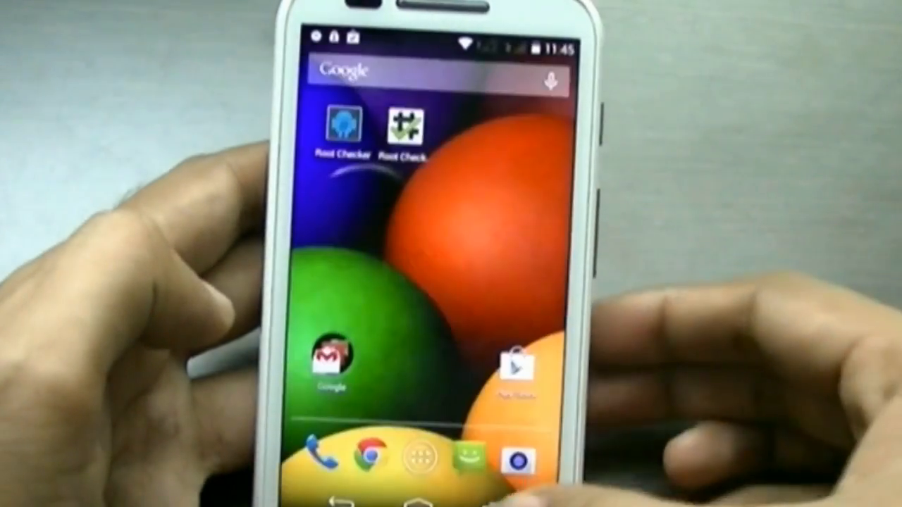
Launch the Root Checker Basic app from the rebooted phone's home screen
left_click(401, 130)
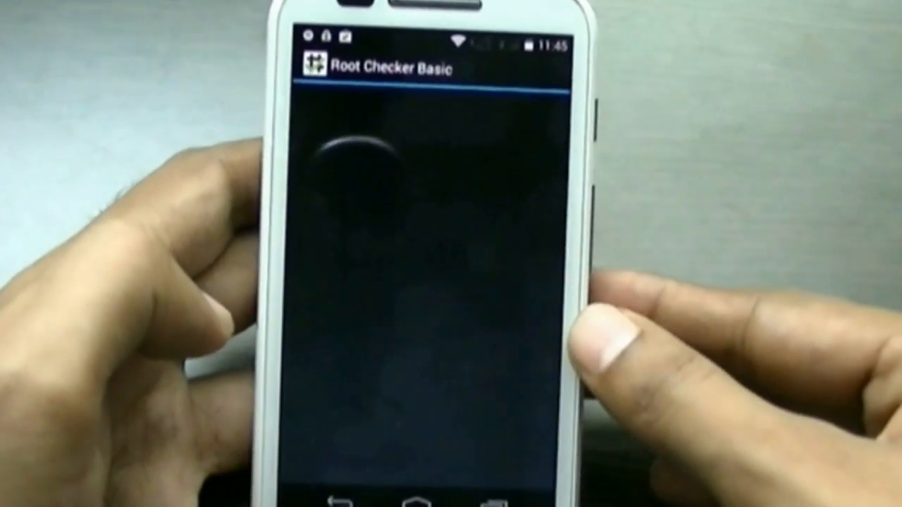